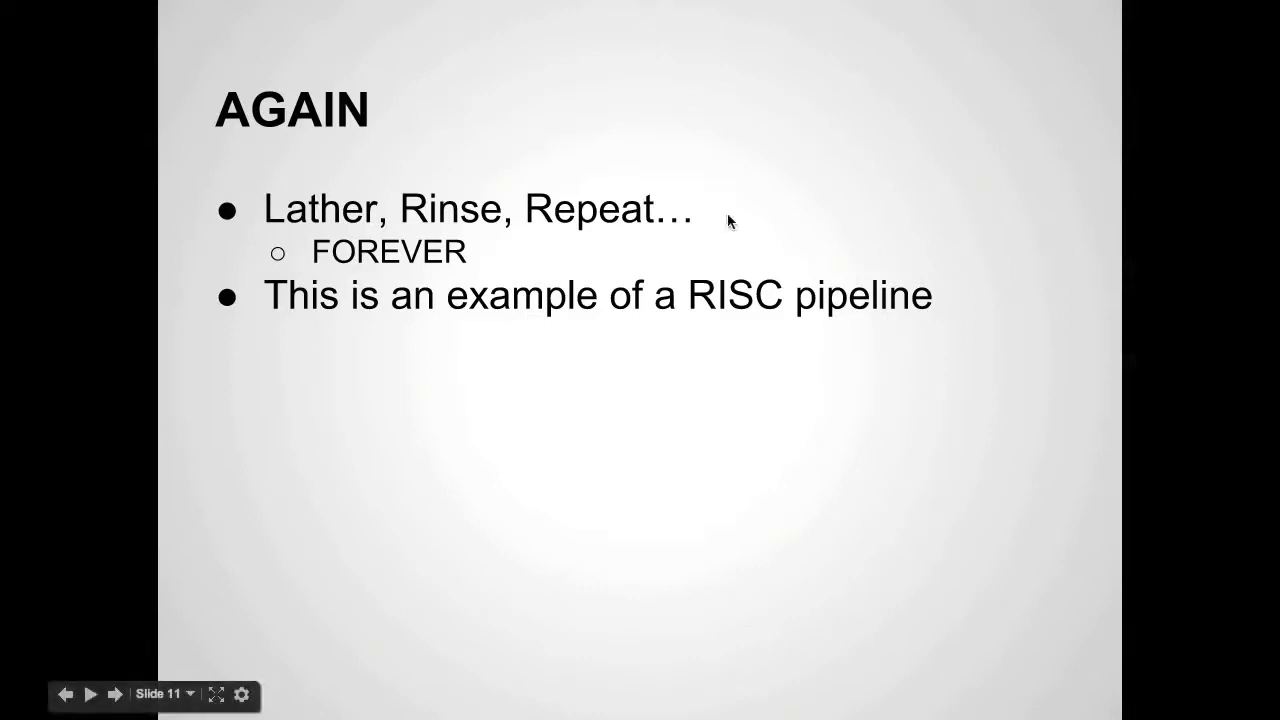
{"action": "mouse_move", "coordinate": [884, 301]}
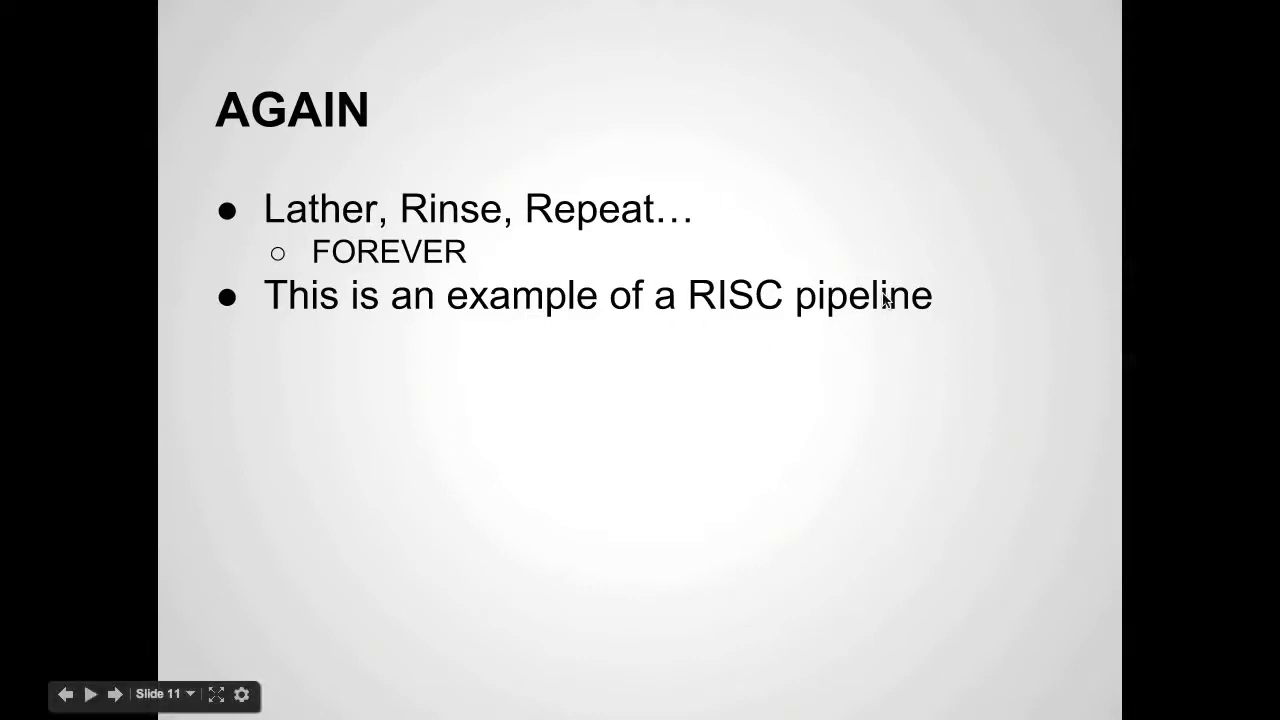